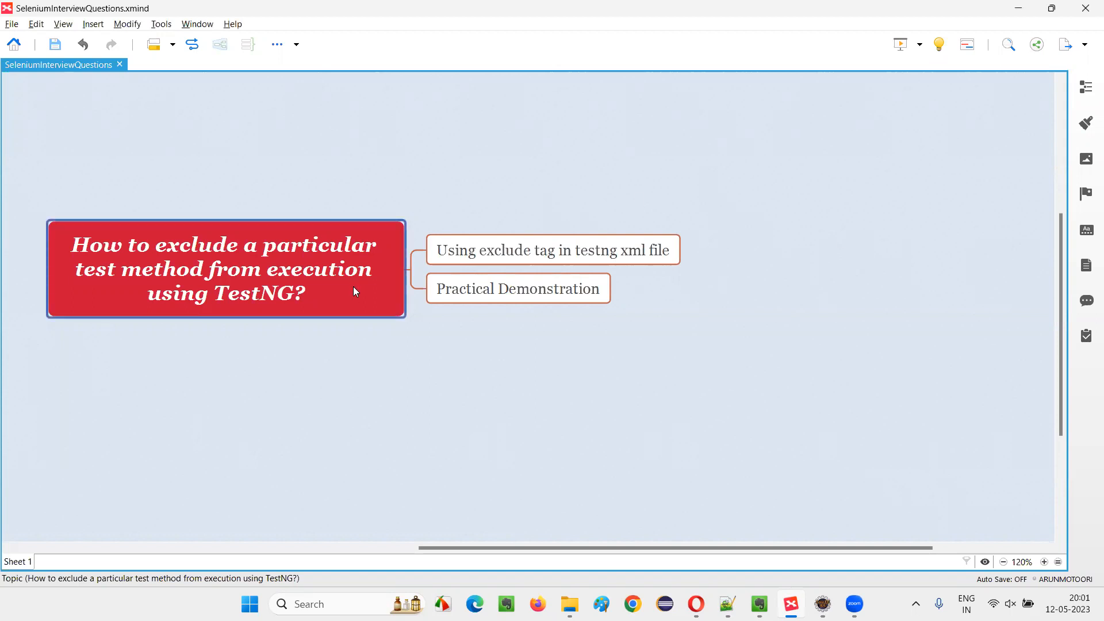
mouse_move(212, 261)
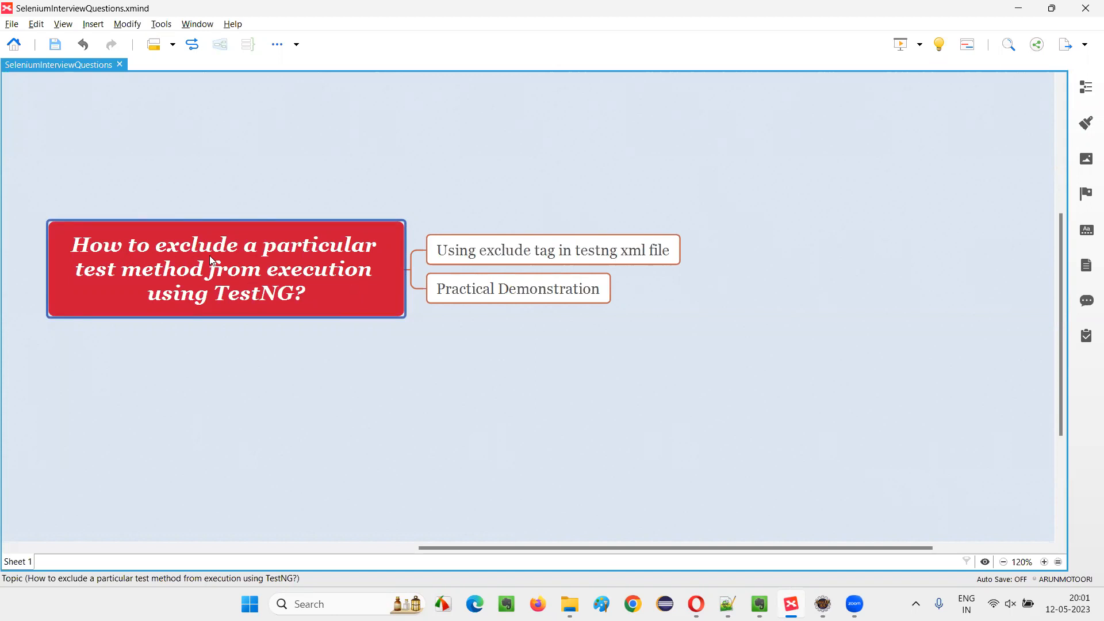
mouse_move(176, 283)
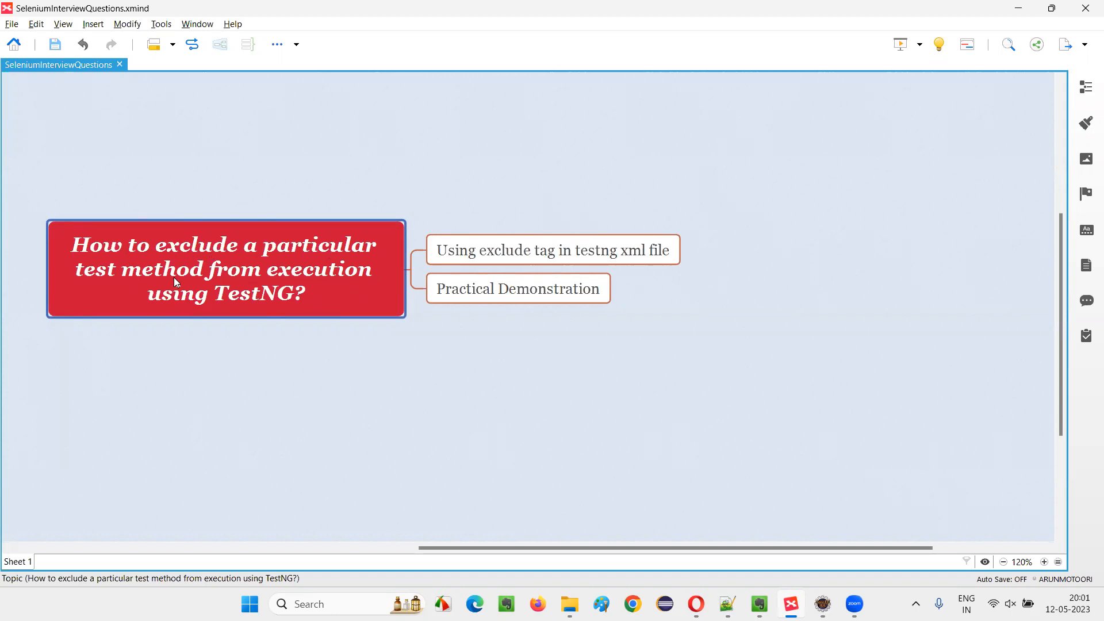
mouse_move(347, 274)
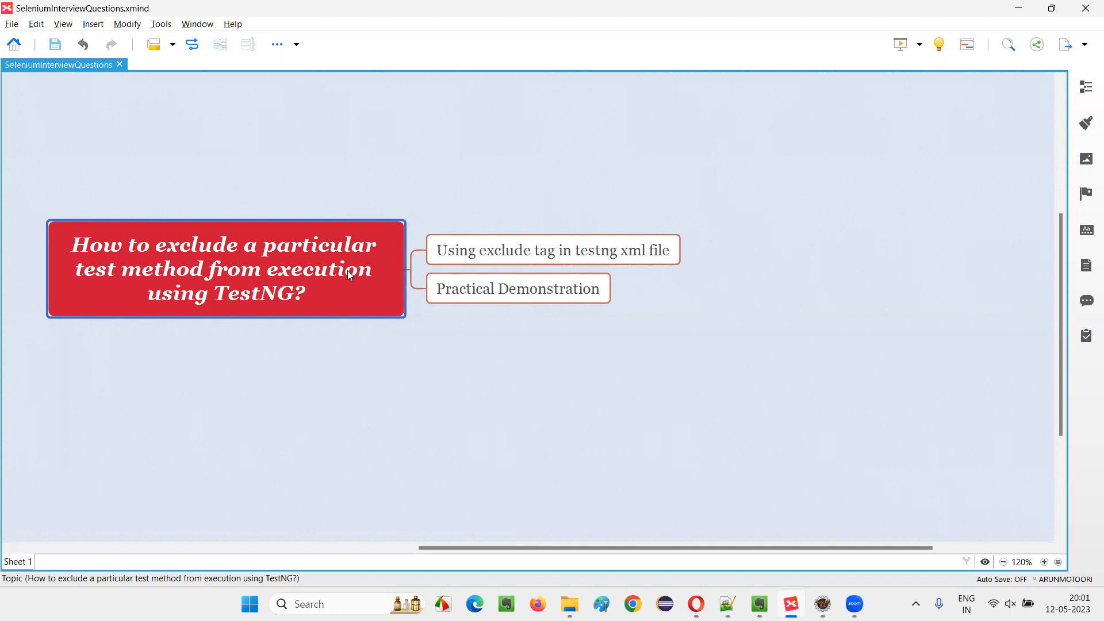
mouse_move(291, 315)
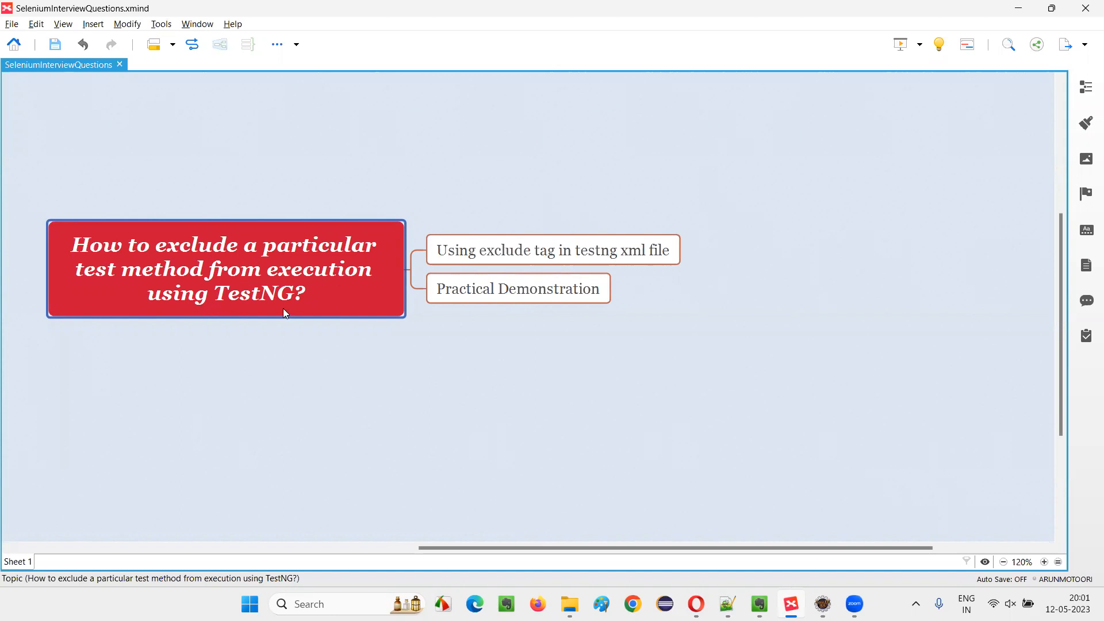
- Review the XMind topics on using the exclude tag and the practical demonstration
click(552, 249)
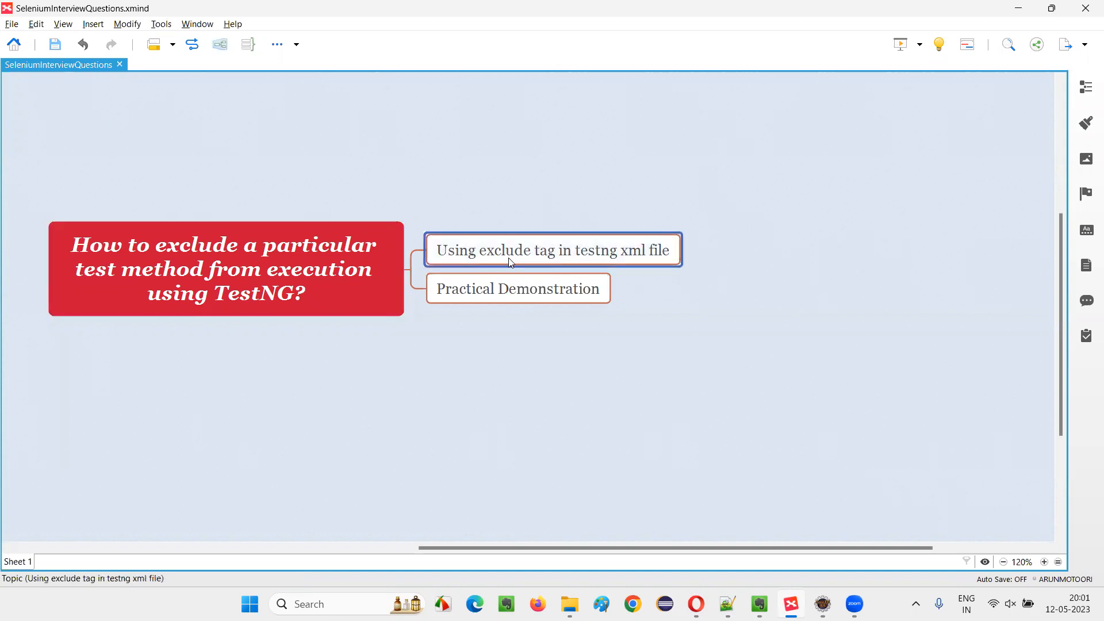
mouse_move(521, 268)
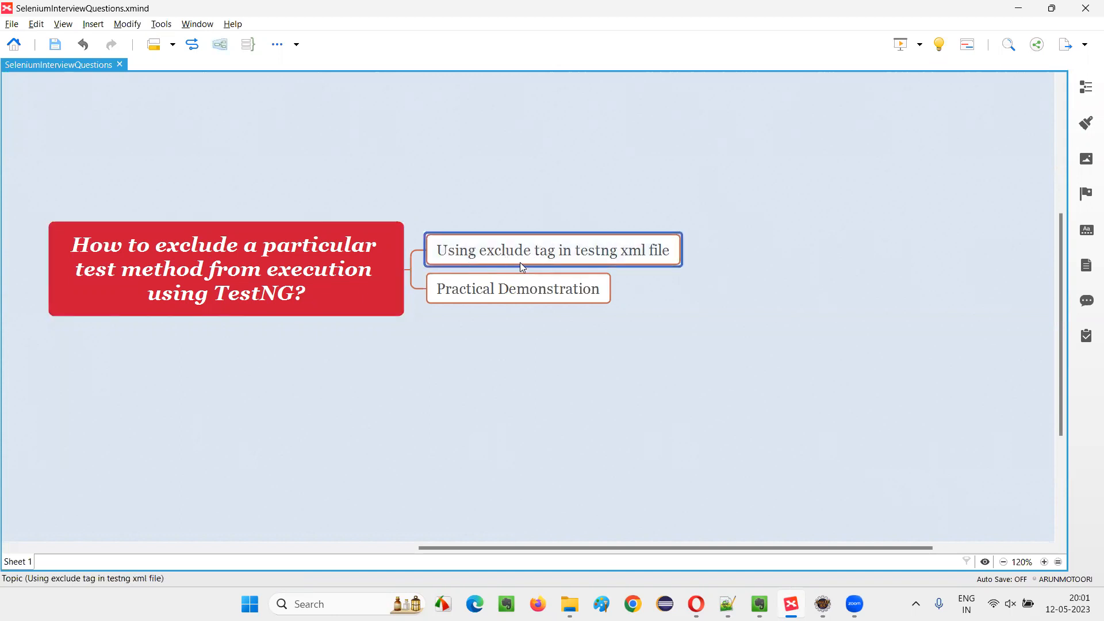
mouse_move(673, 256)
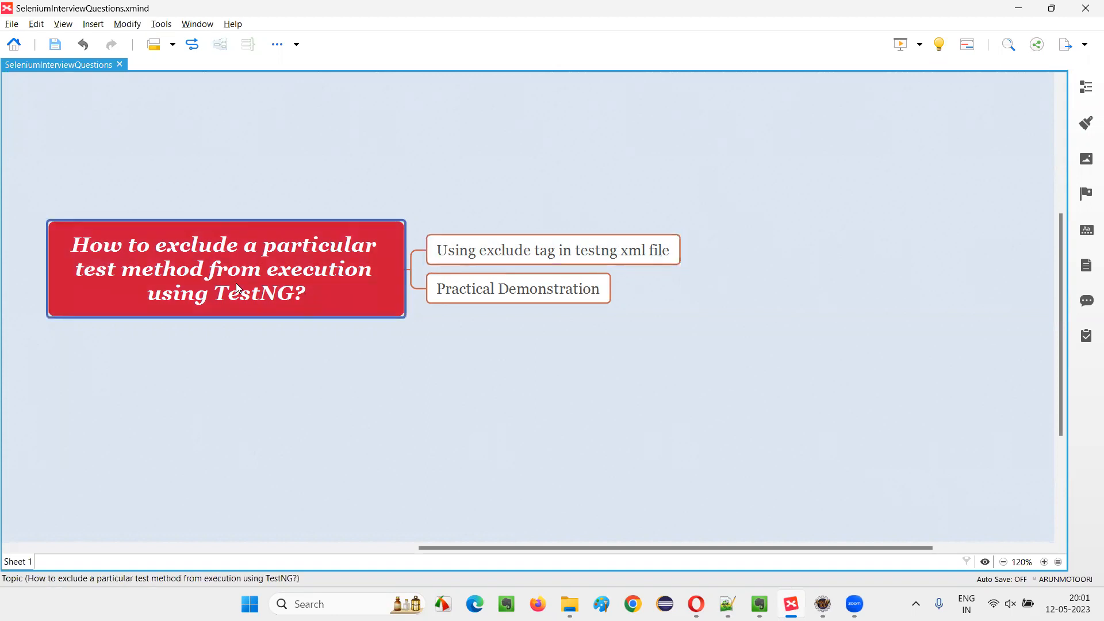
mouse_move(211, 293)
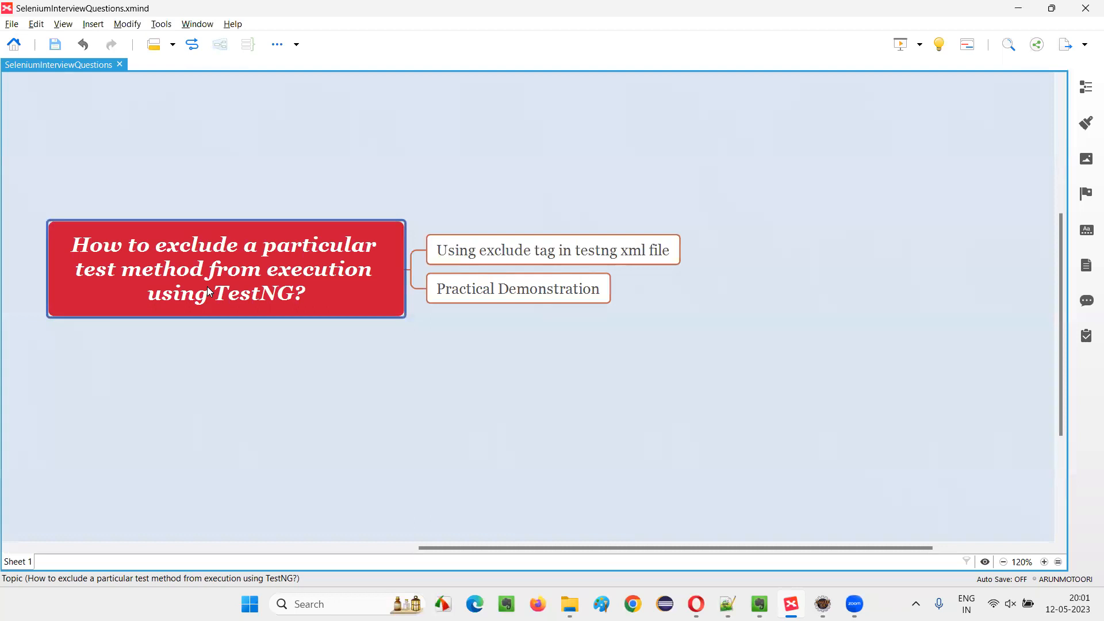
click(517, 288)
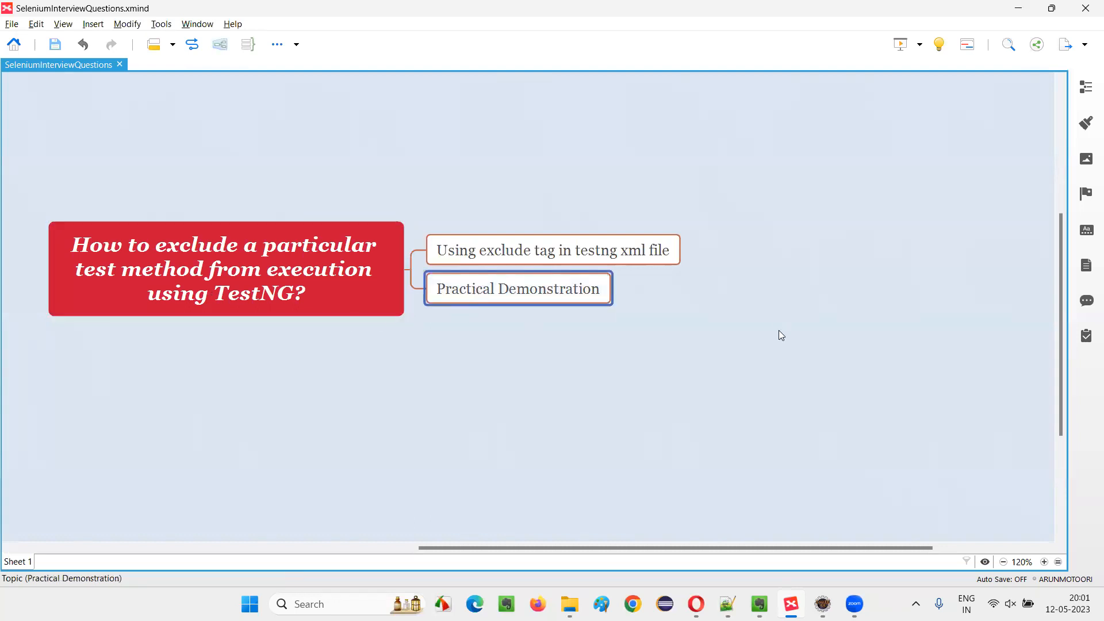
mouse_move(772, 337)
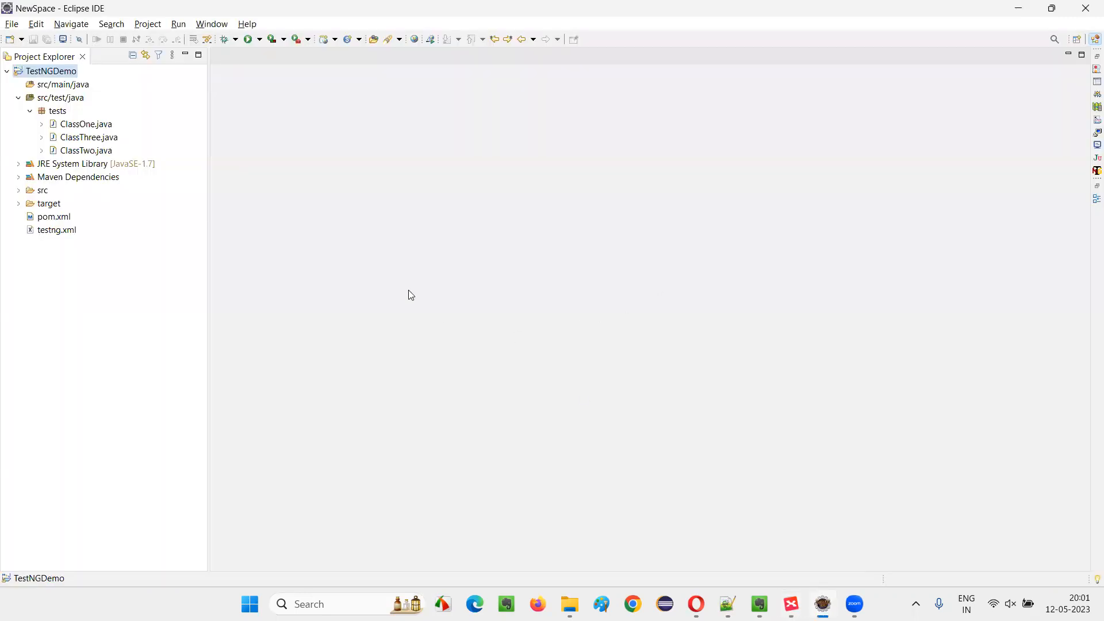
- Bring up testng.xml showing the ClassThree, ClassTwo and ClassOne entries
click(57, 230)
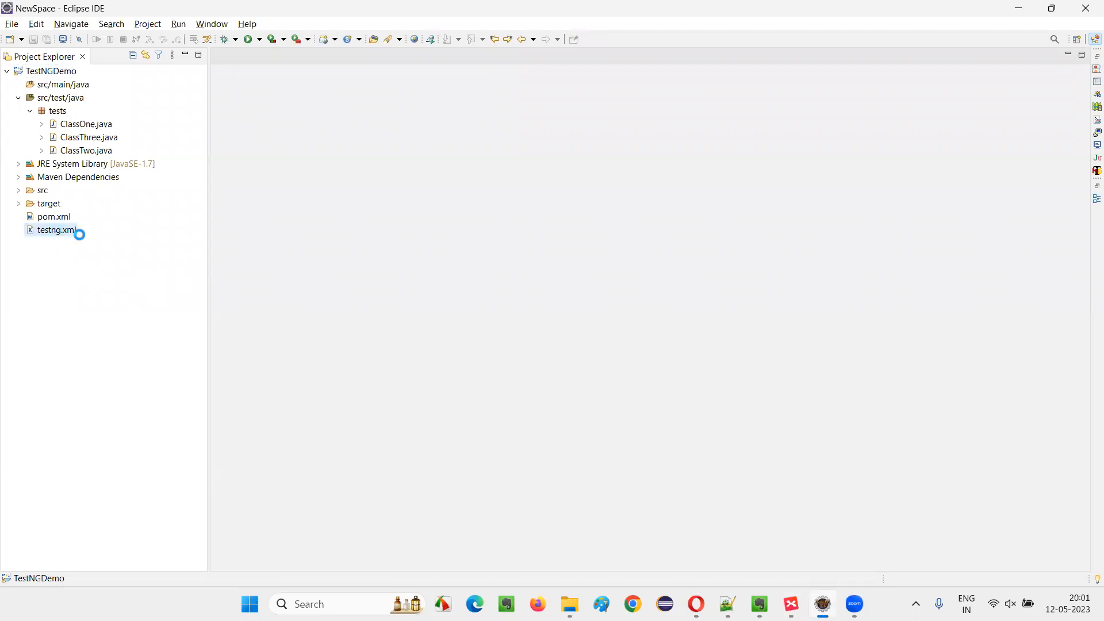
double_click(54, 230)
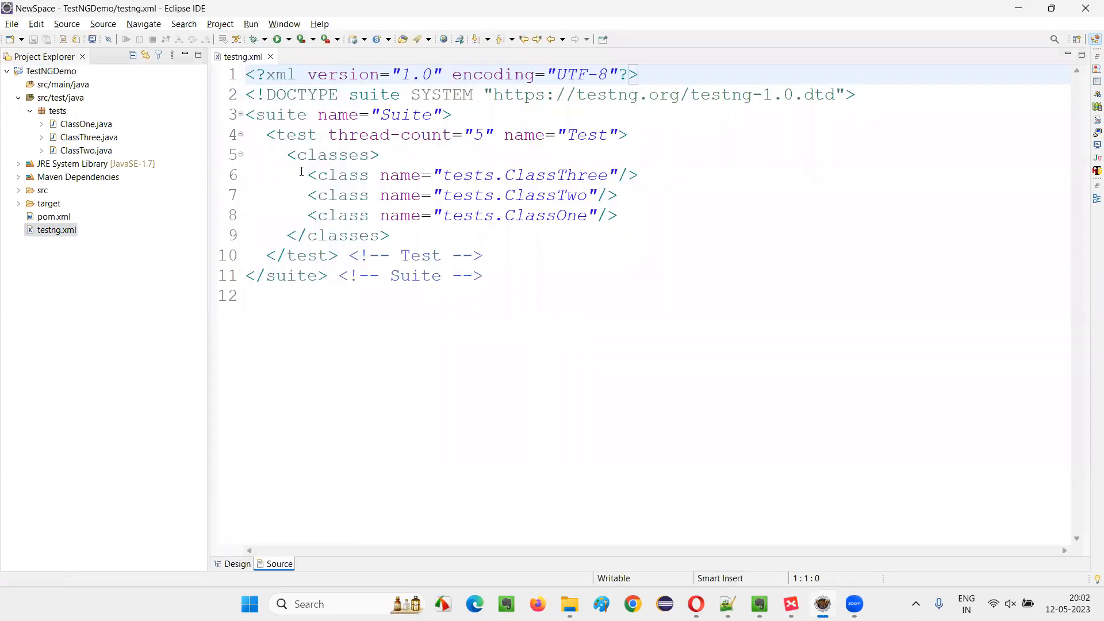
drag(306, 175, 600, 215)
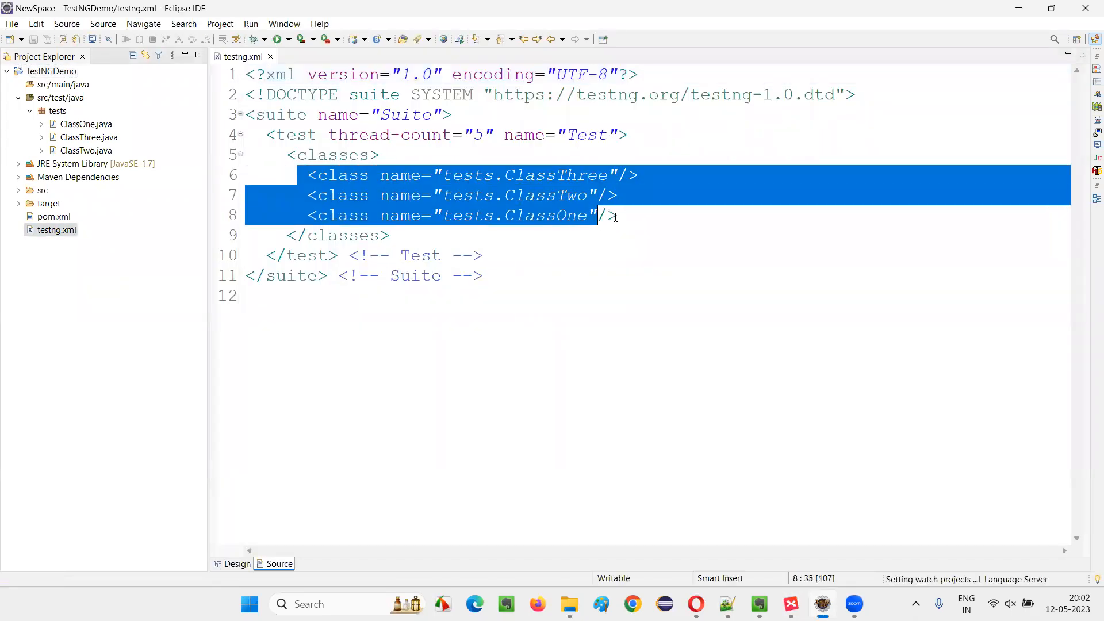
double_click(545, 195)
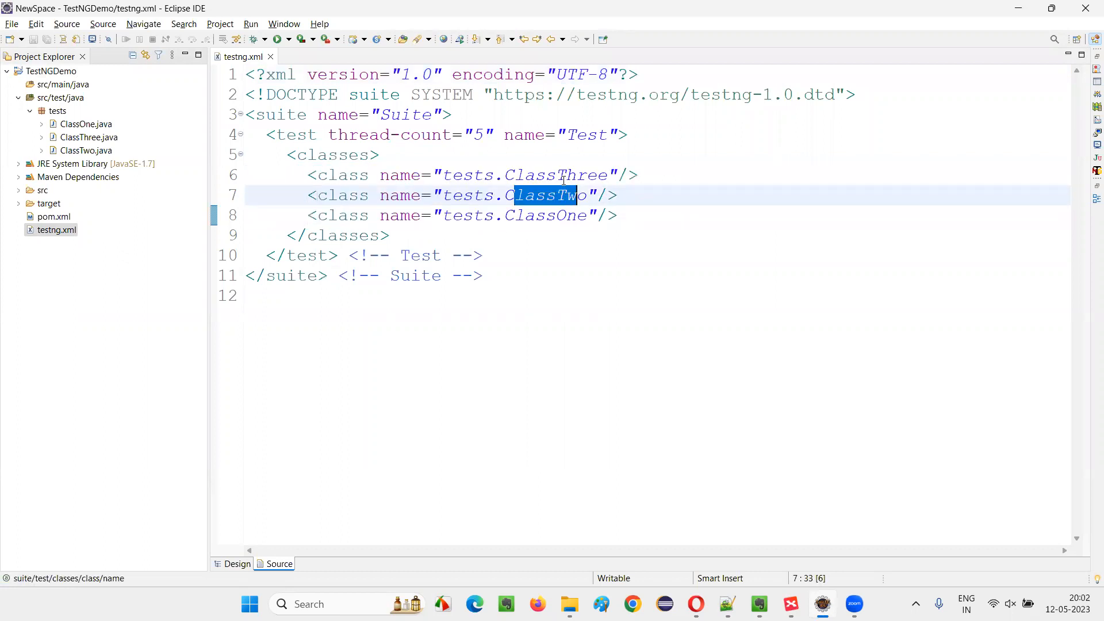
click(481, 275)
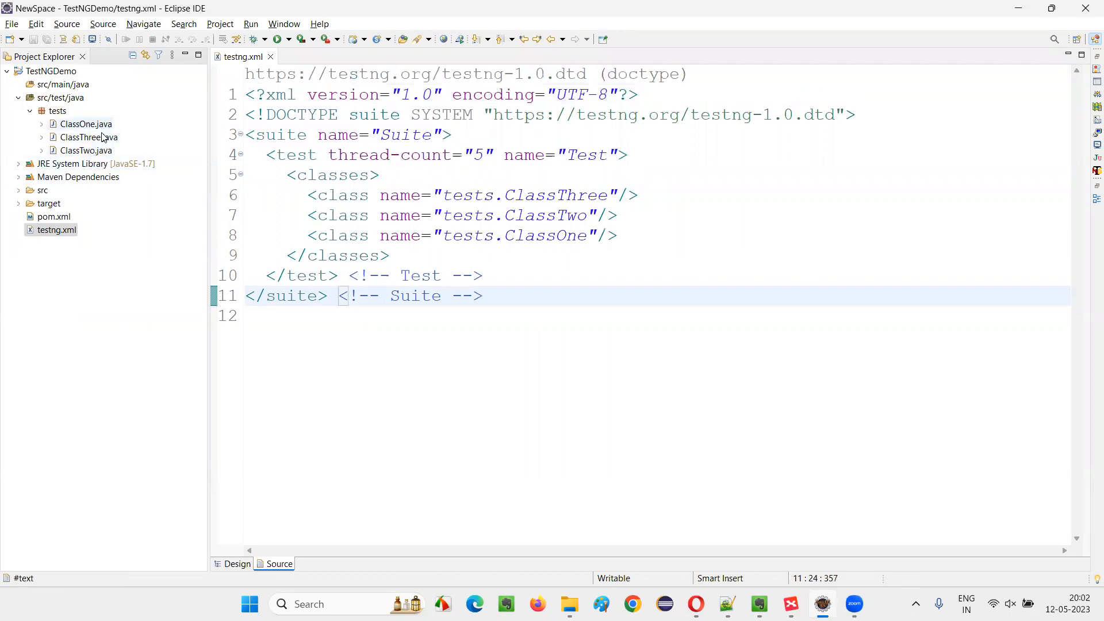
- Glance at the test classes, then return to testng.xml at the empty line 12
click(87, 124)
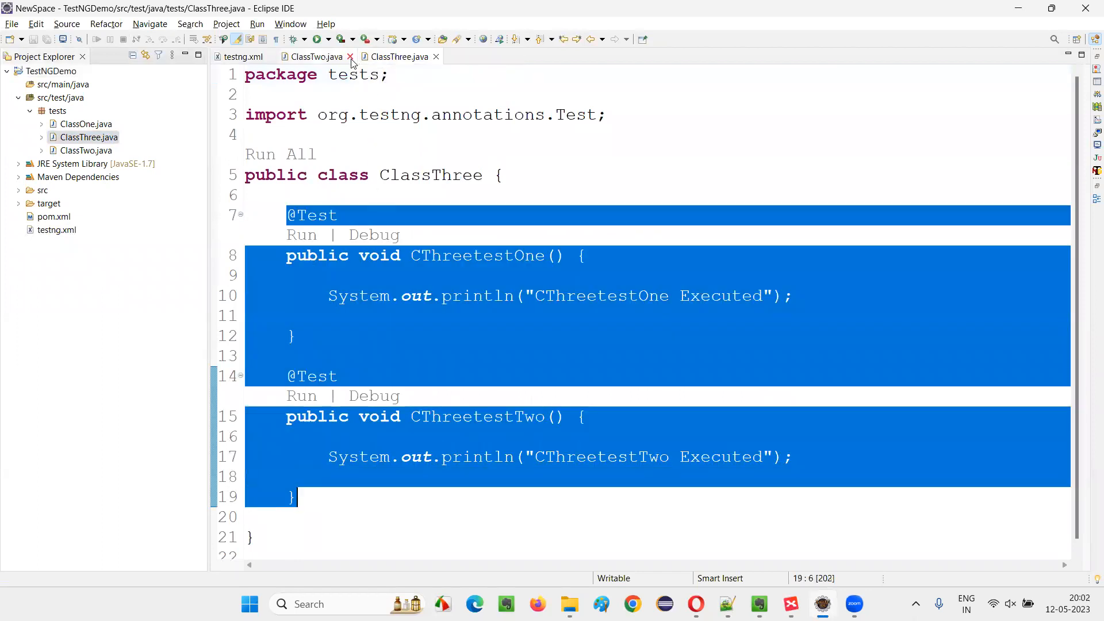
click(349, 56)
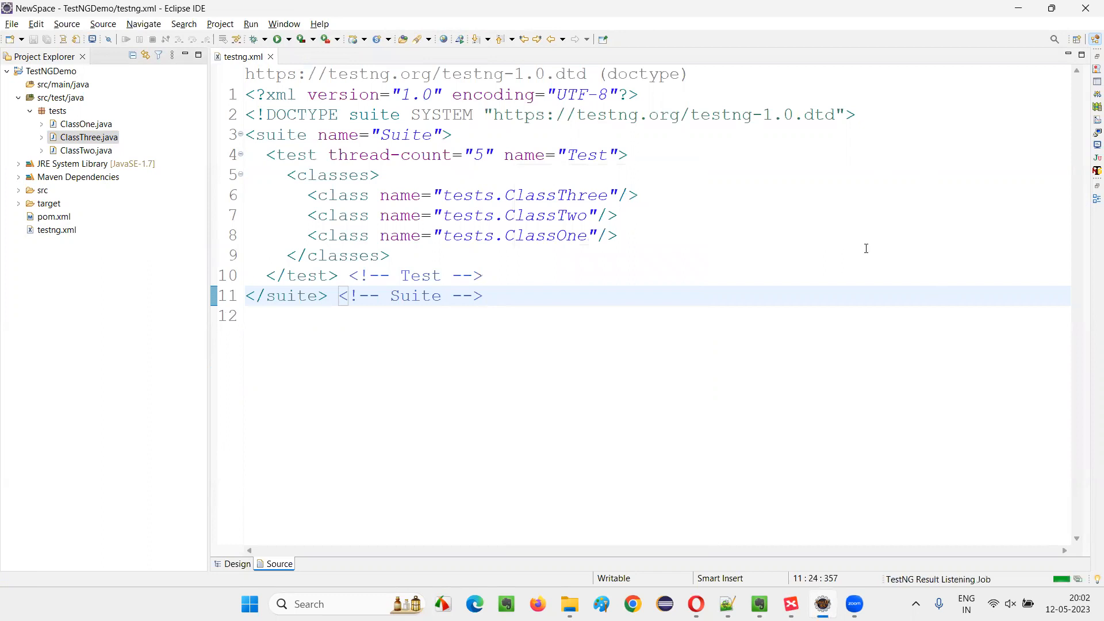
click(281, 39)
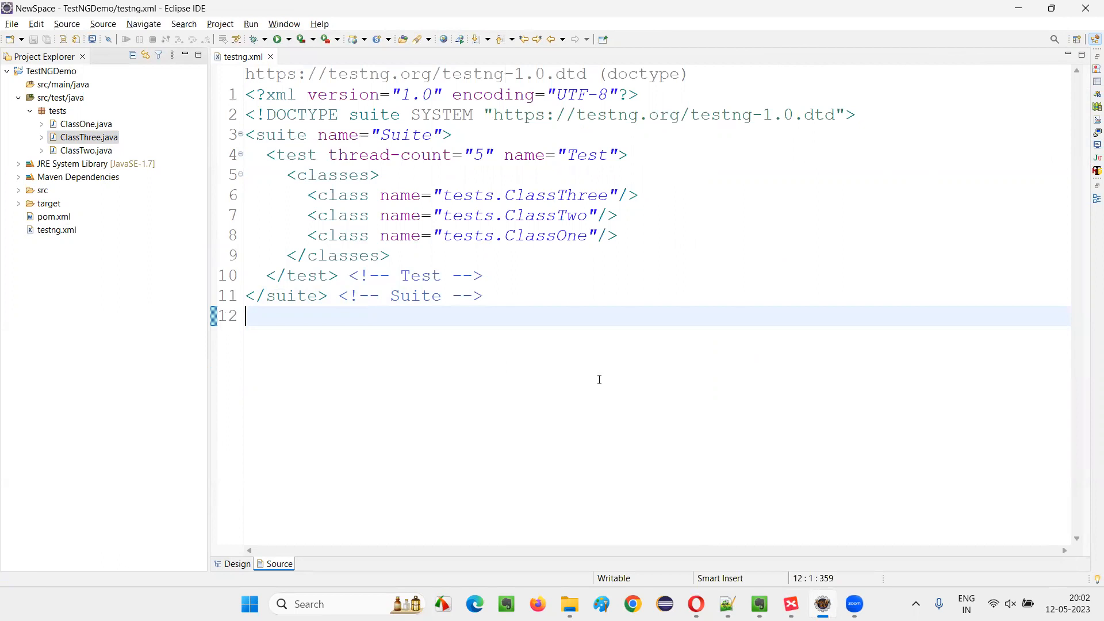
mouse_move(614, 384)
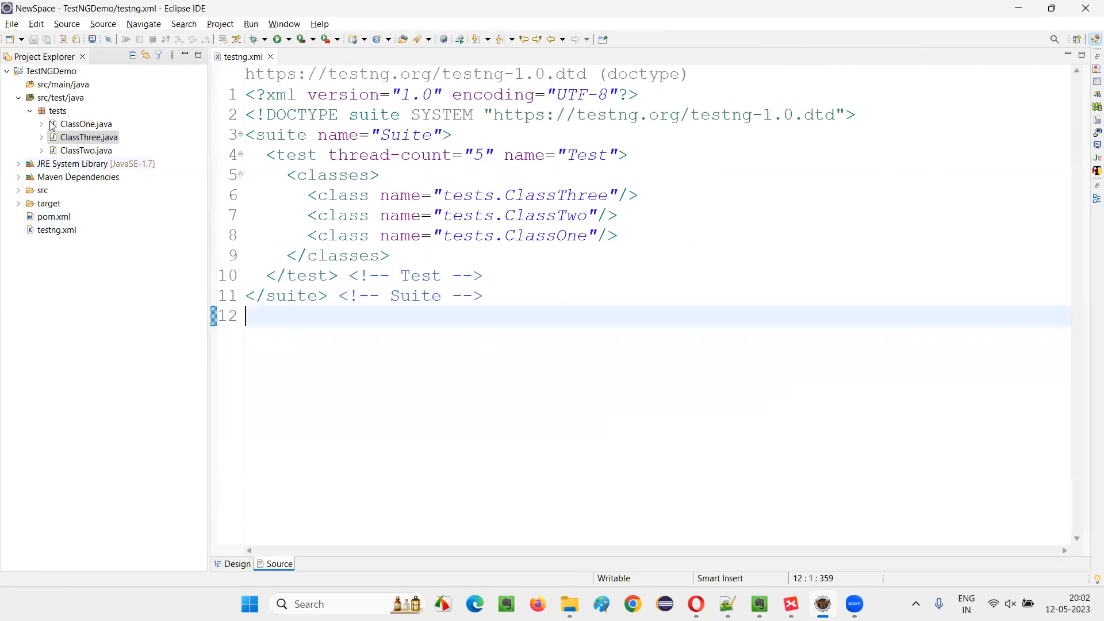
- Review ClassOne.java and pick out its COnetestTwo method name, then return to testng.xml
double_click(87, 124)
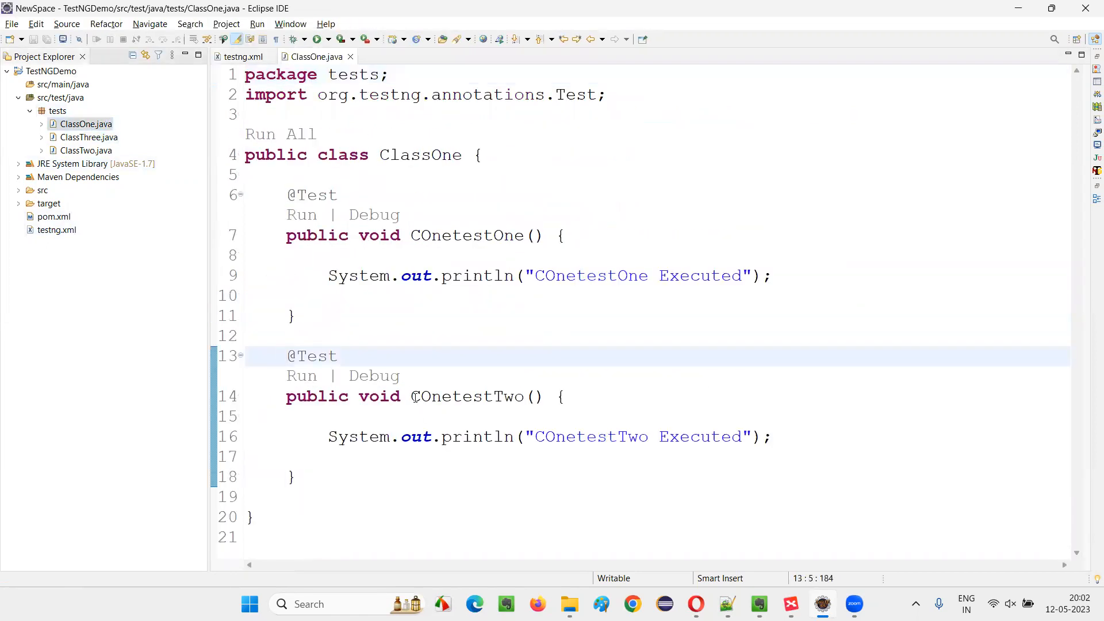
double_click(466, 396)
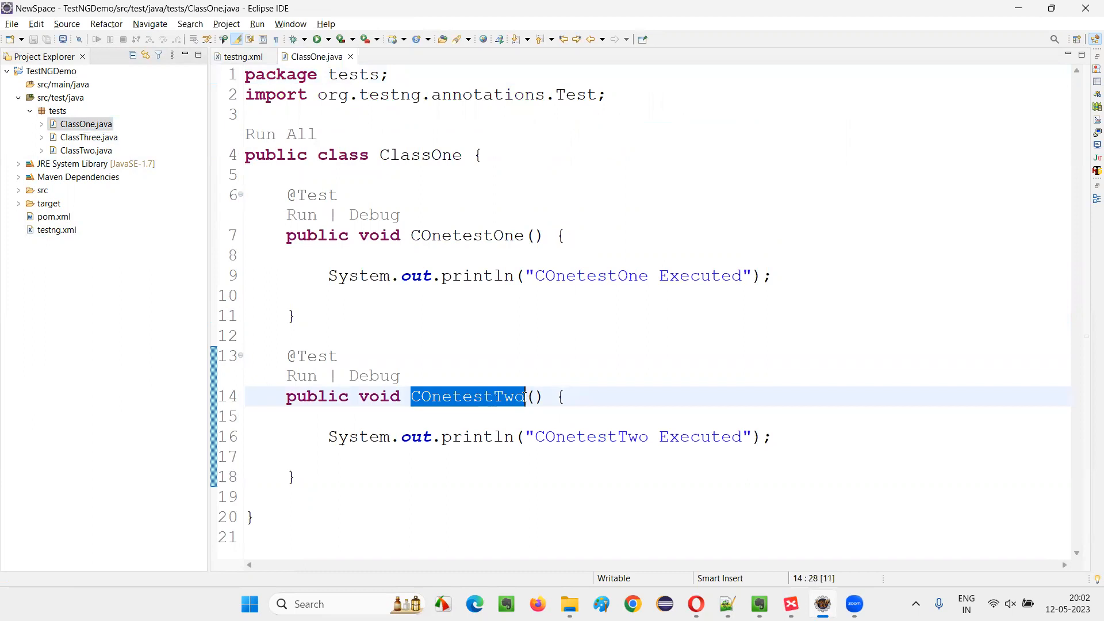
right_click(467, 395)
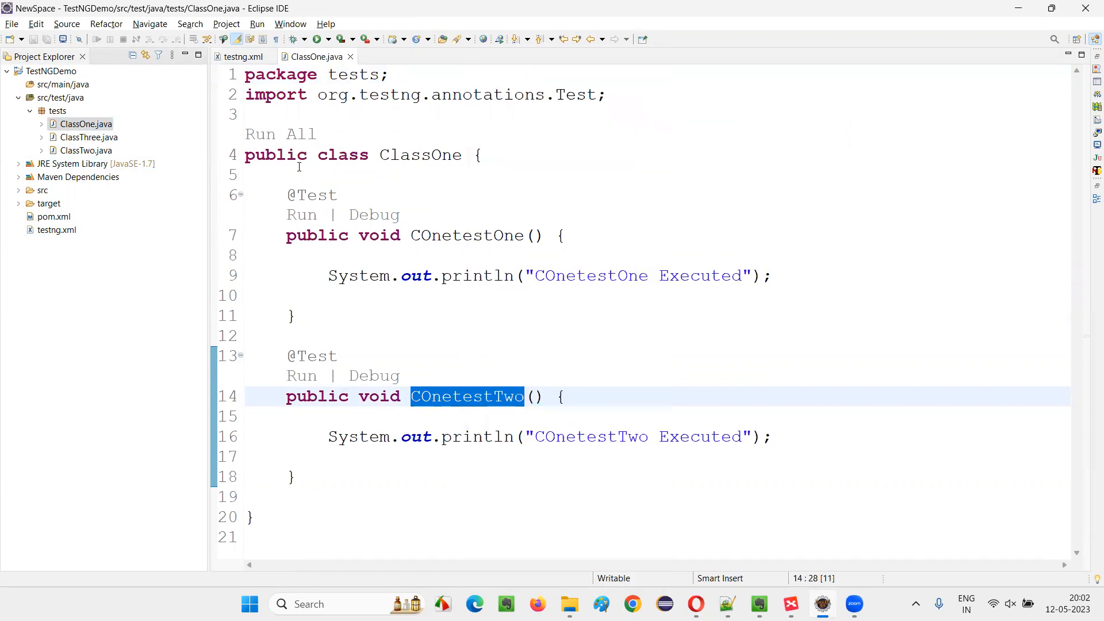
click(240, 57)
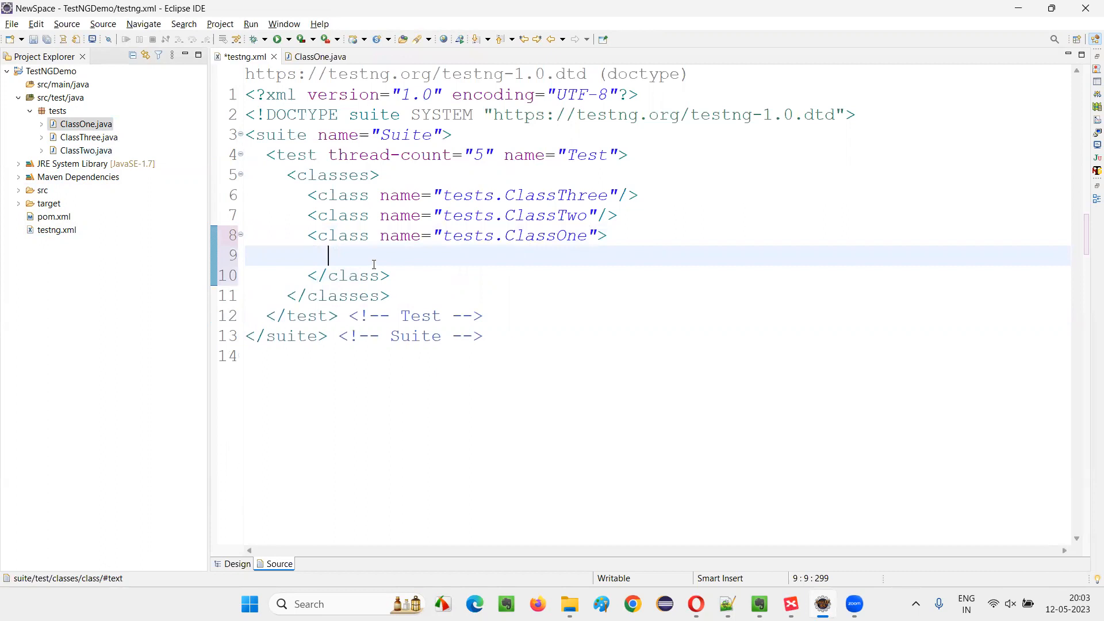
- Add a methods block with <exclude name="COnetestTwo" /> inside the ClassOne entry
text(<methods>)
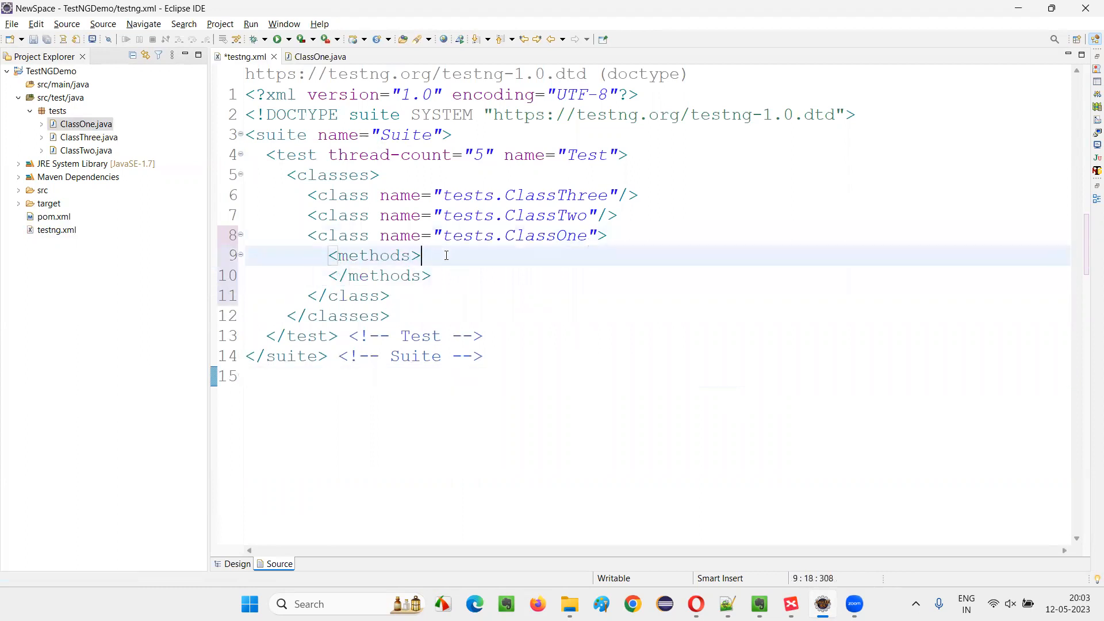
text(<exclude)
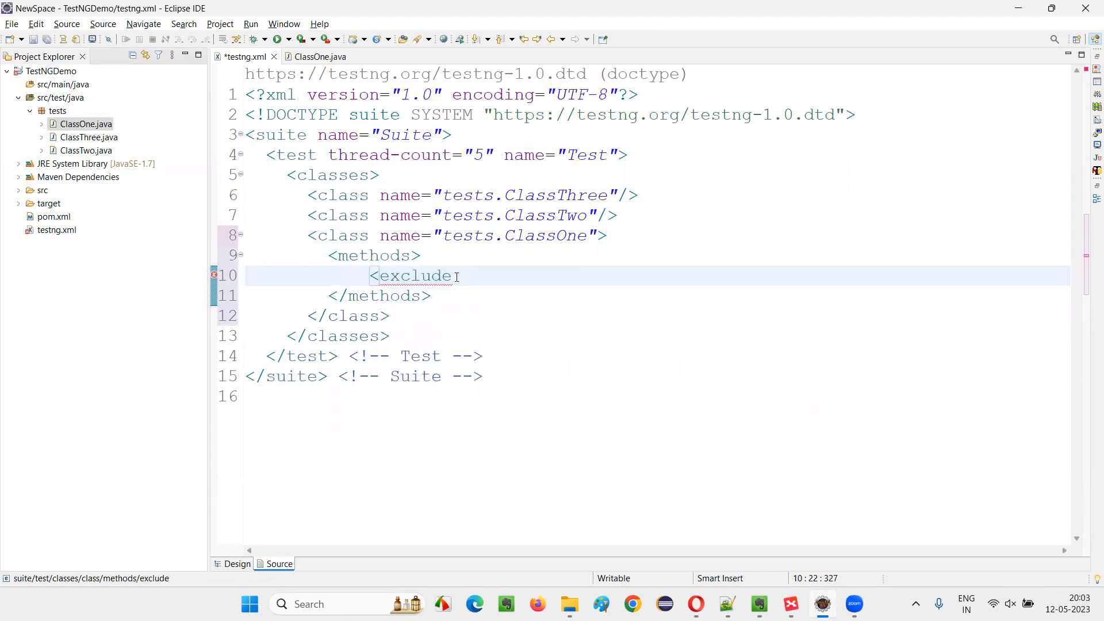
text(name)
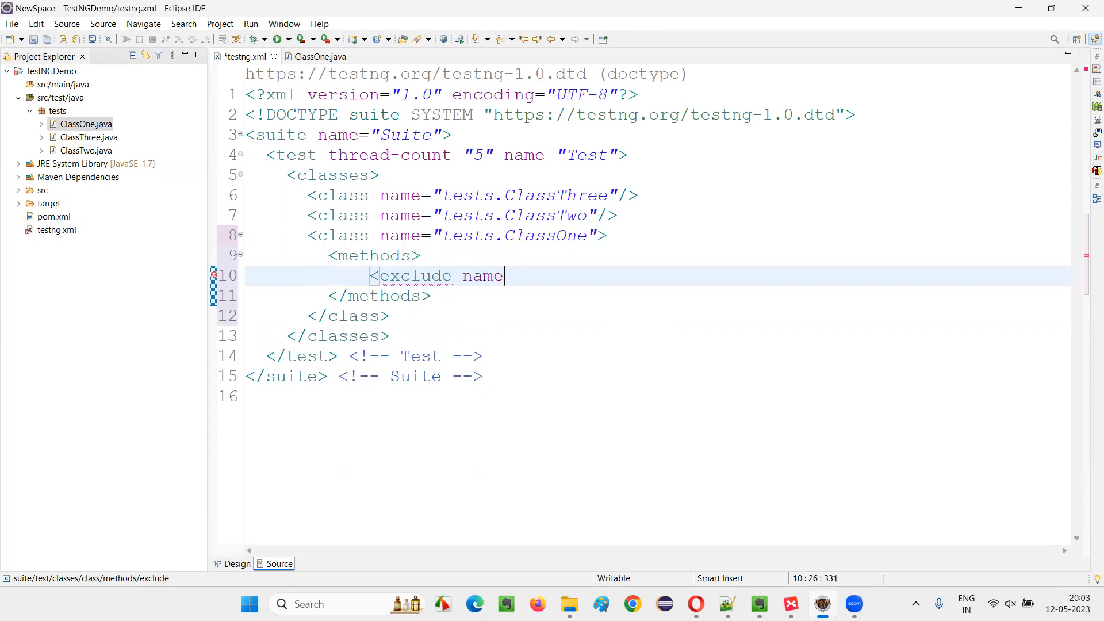
text(="COnetestTwo")
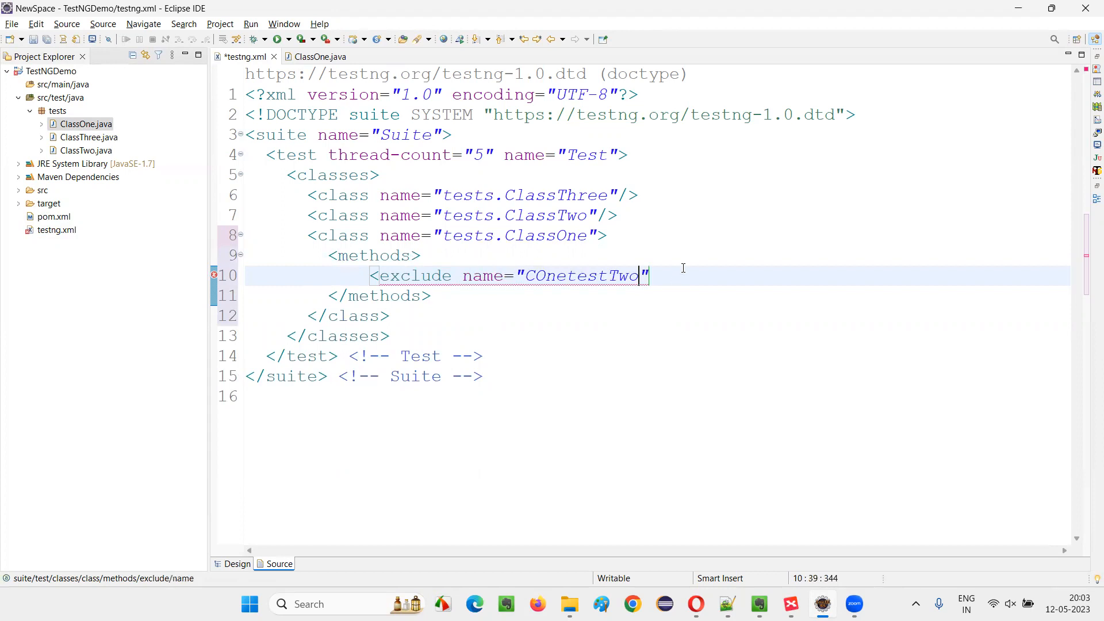
text(/>)
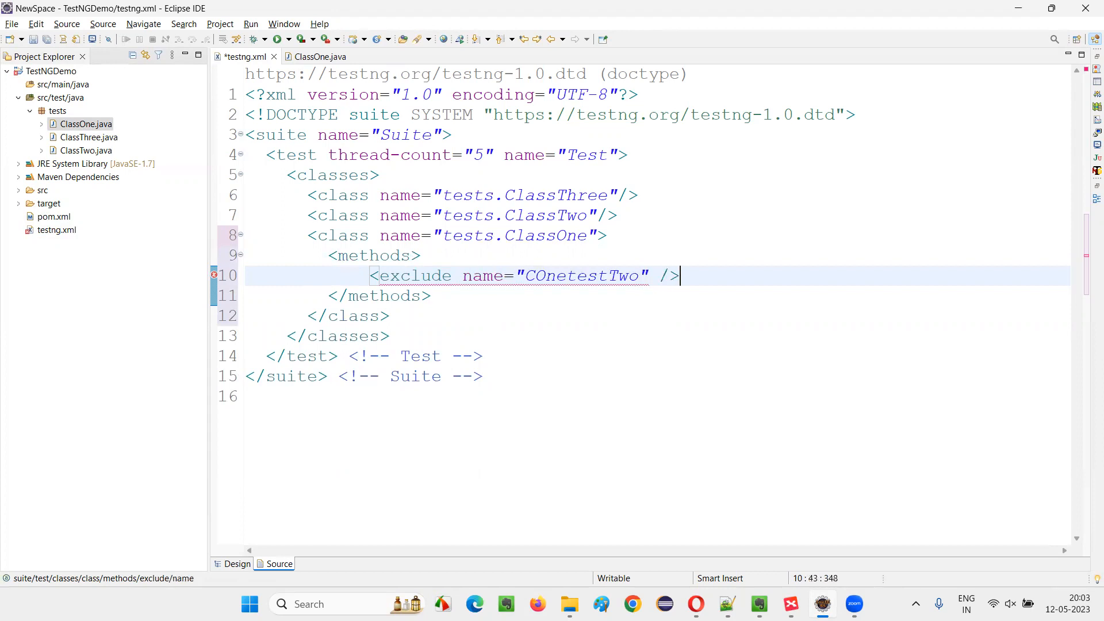
click(482, 375)
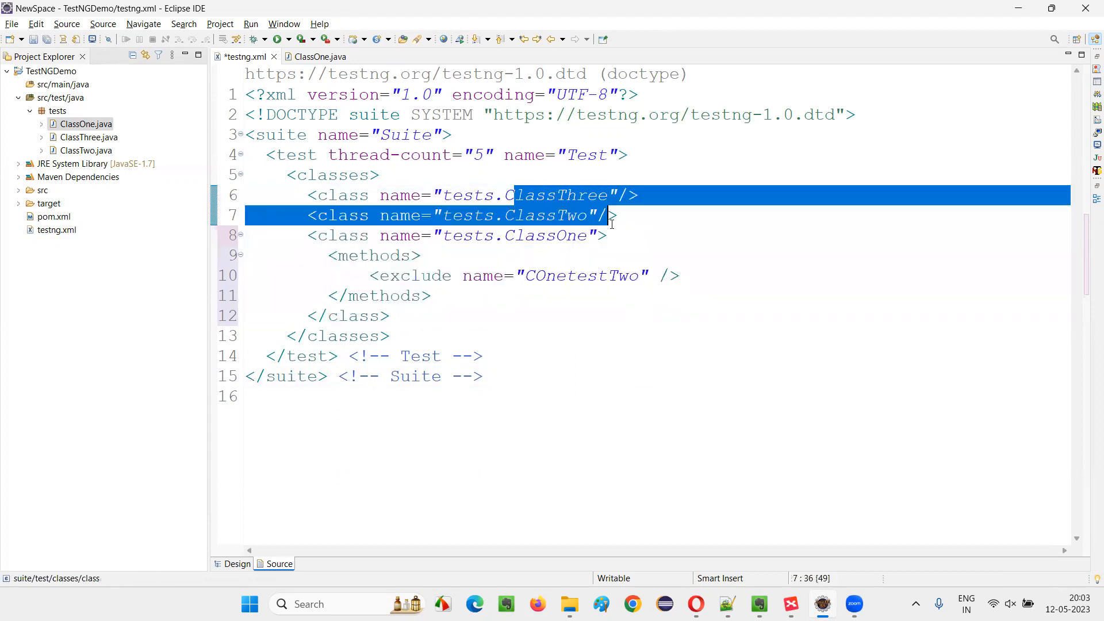
- Run testng.xml as a TestNG suite, giving 5 passed tests without COnetestTwo
click(762, 315)
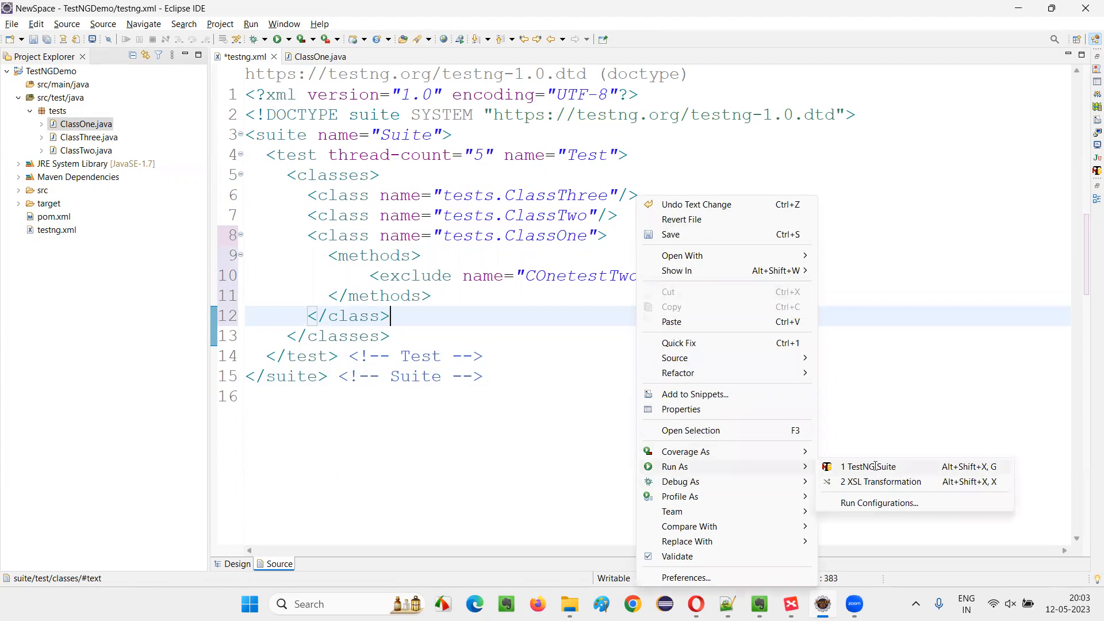
click(869, 466)
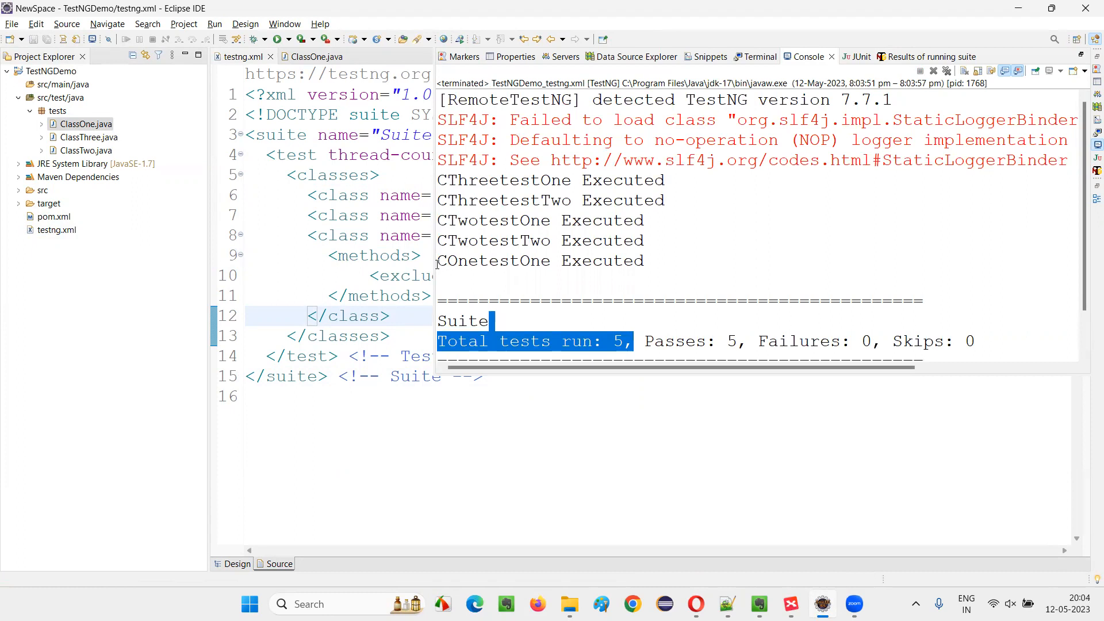
double_click(493, 261)
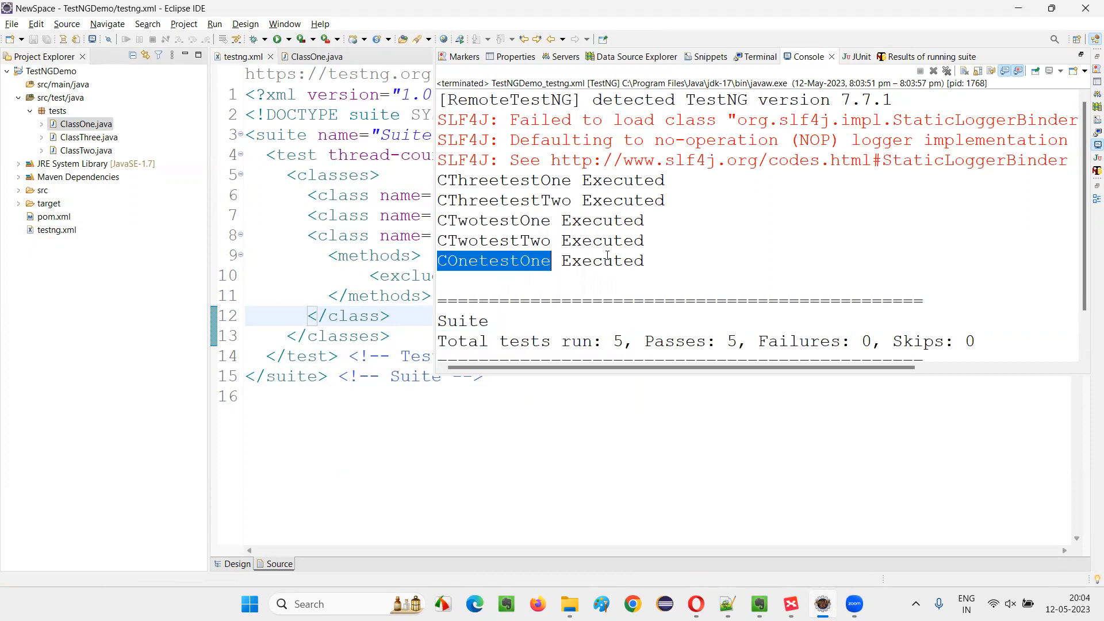
mouse_move(461, 252)
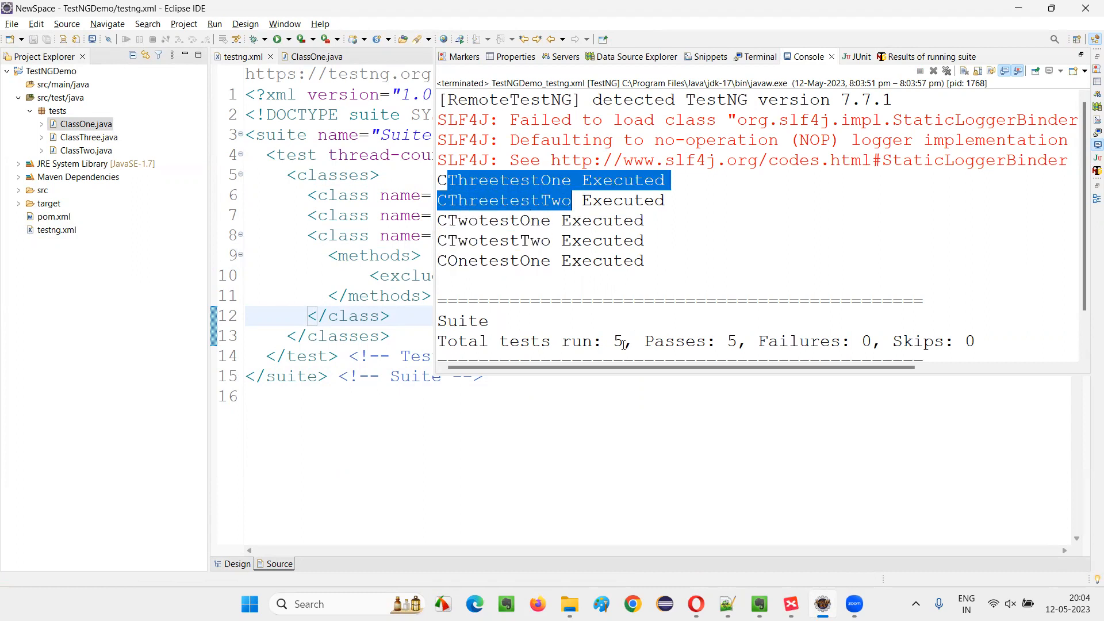
click(790, 604)
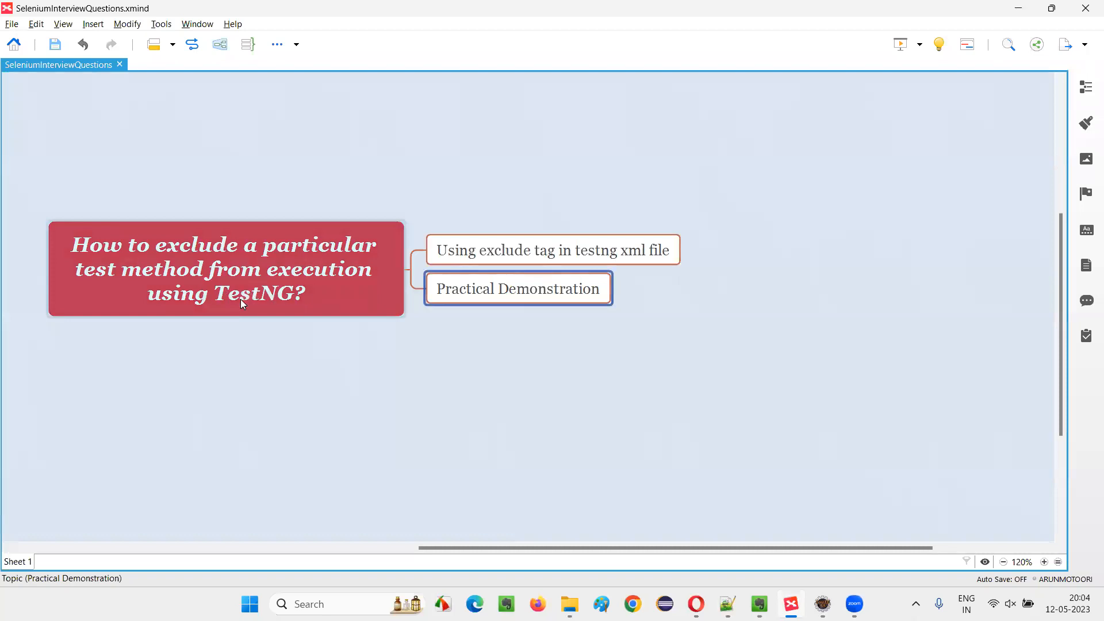
- Revisit the exclude-tag and central question topics on the XMind map
click(552, 249)
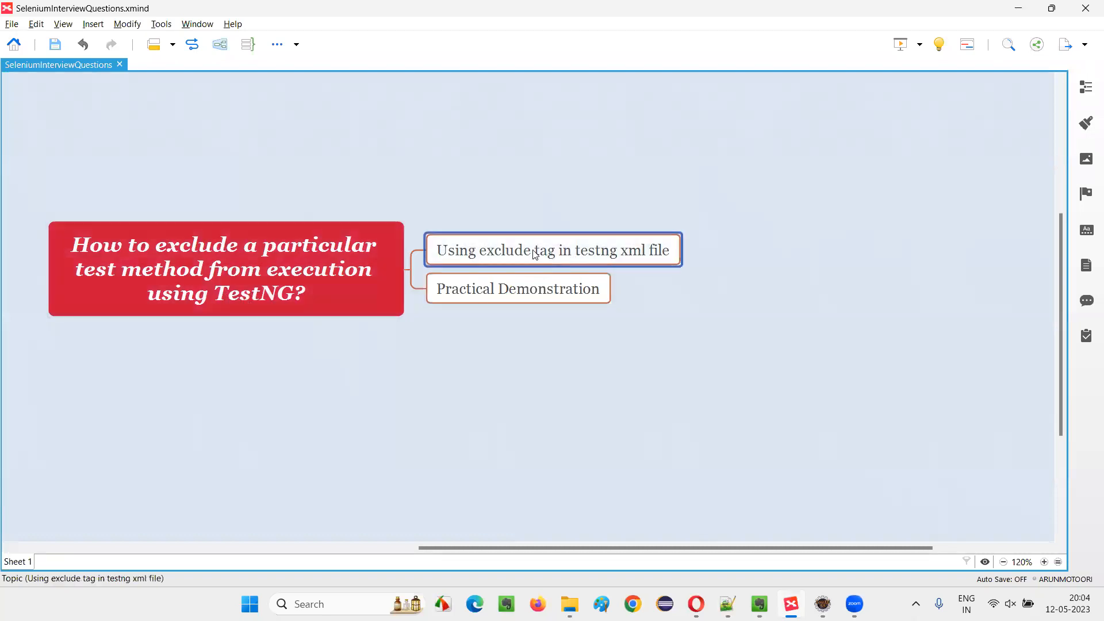
click(225, 268)
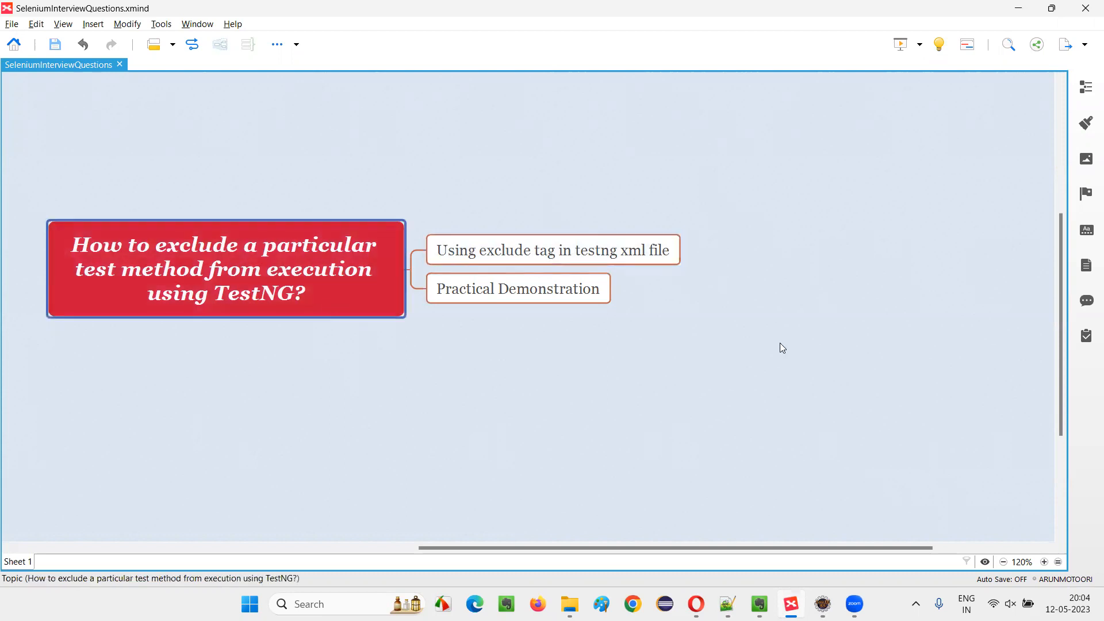
click(766, 347)
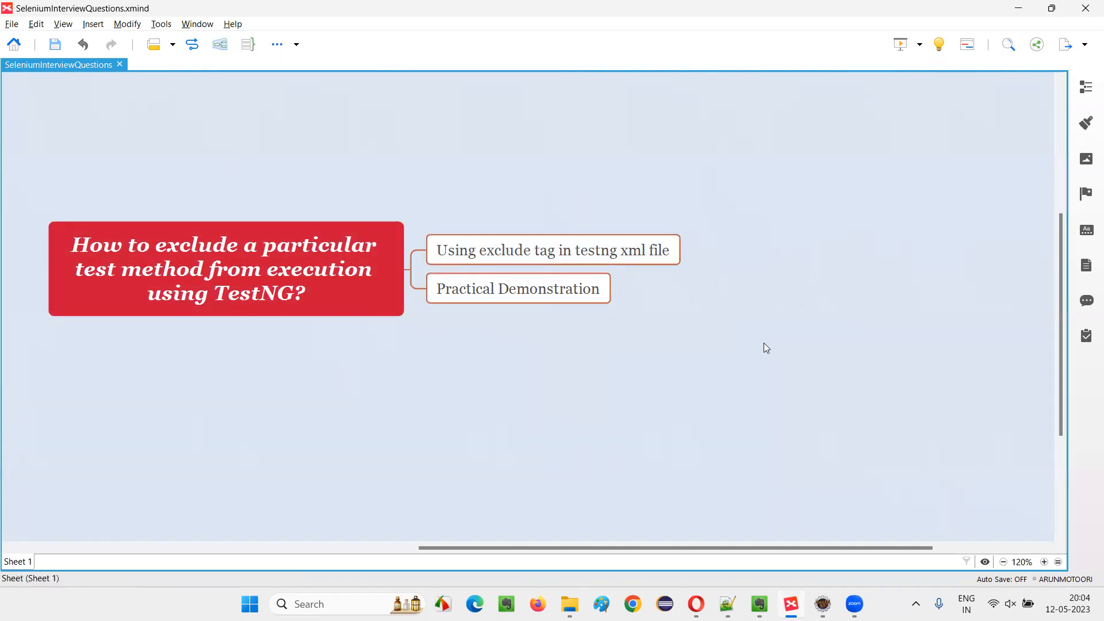